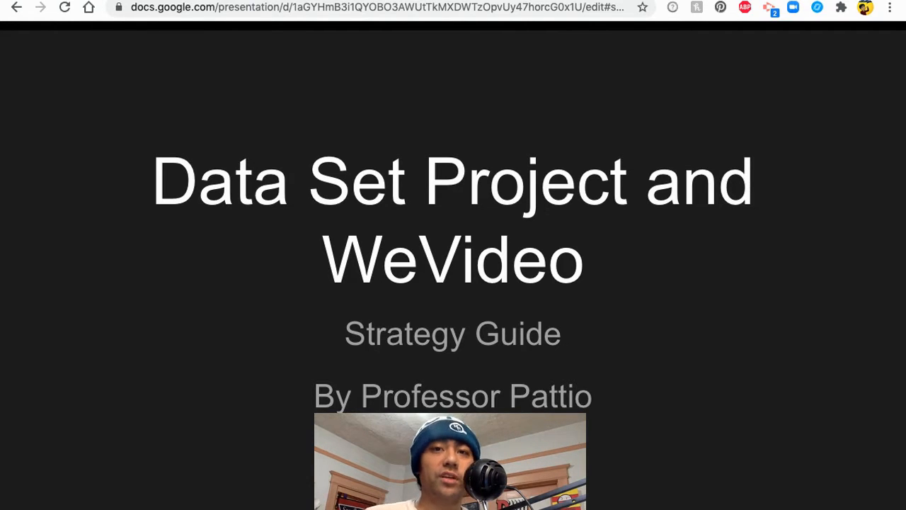
# Advance from the Data Set Project and WeVideo title slide to the next slide
pyautogui.press('Right')
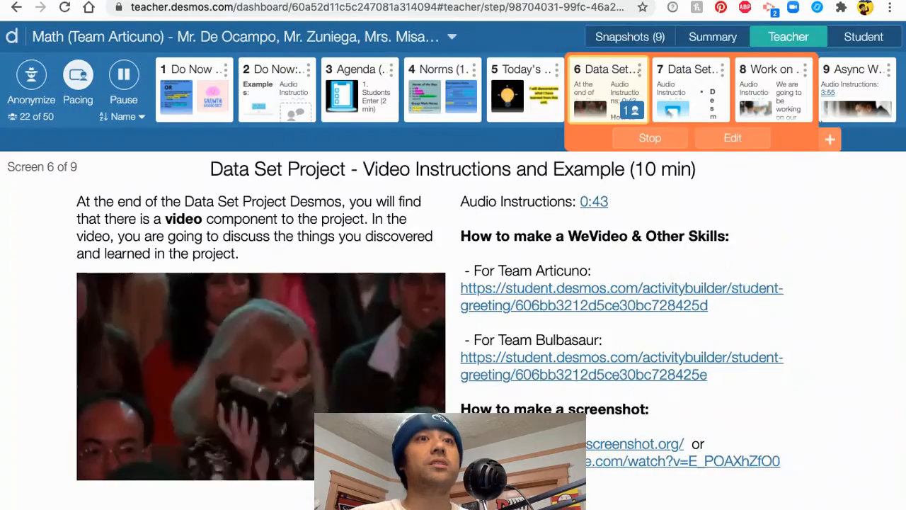
pyautogui.scroll(-3)
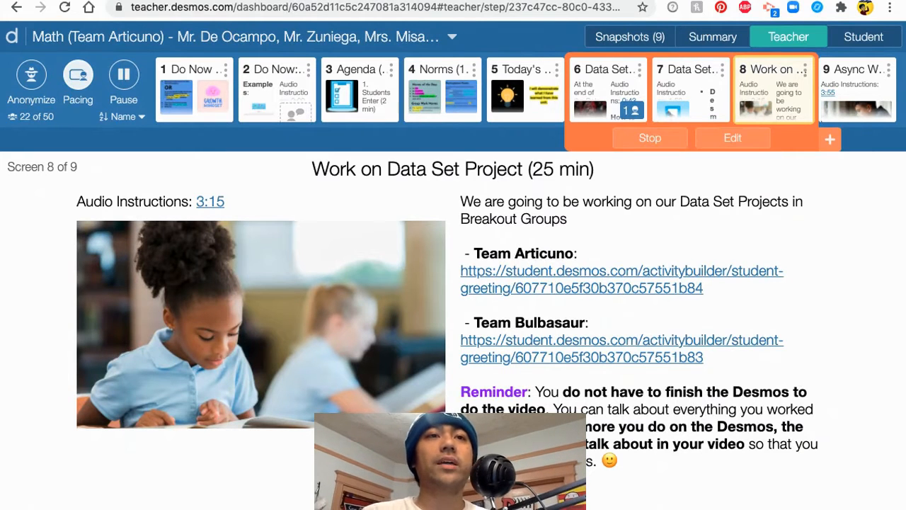
pyautogui.moveTo(549, 391); pyautogui.dragTo(795, 391)
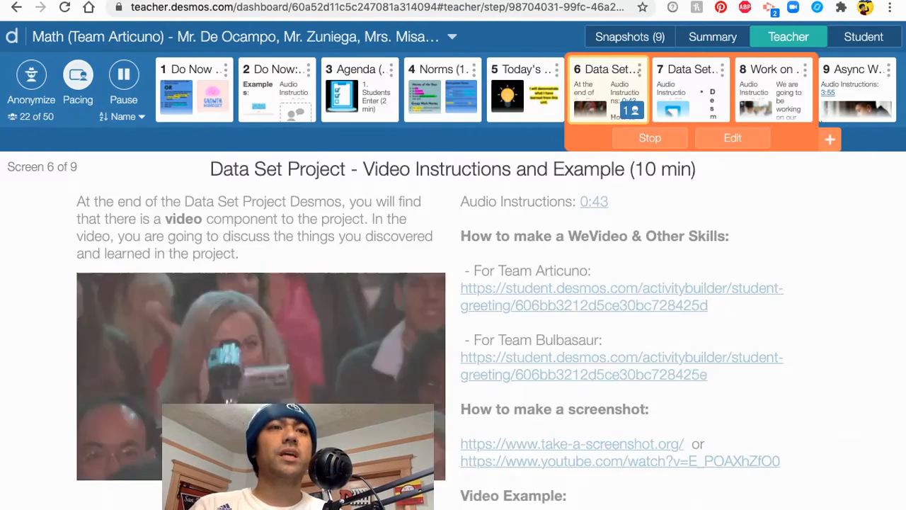
# Move from screen 6 to screen 7 and review the rubric's Desmos and video point breakdown
pyautogui.scroll(-3)
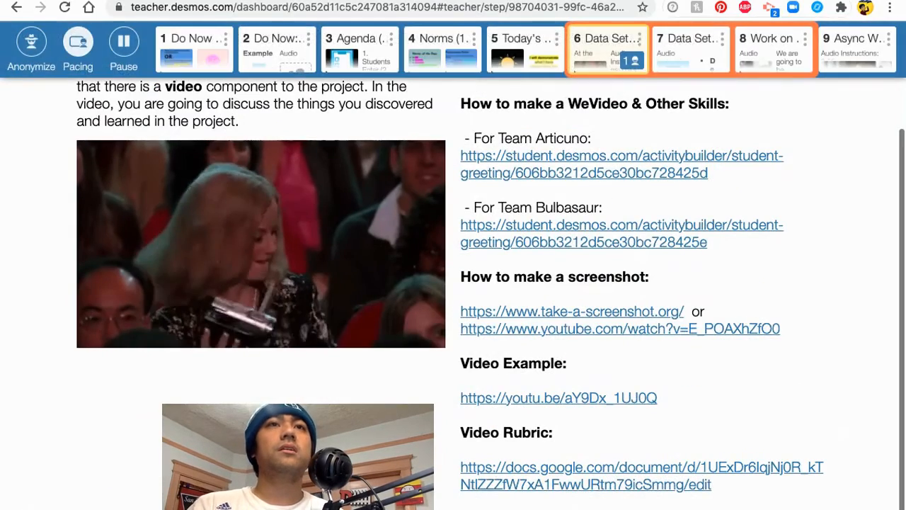
pyautogui.click(688, 88)
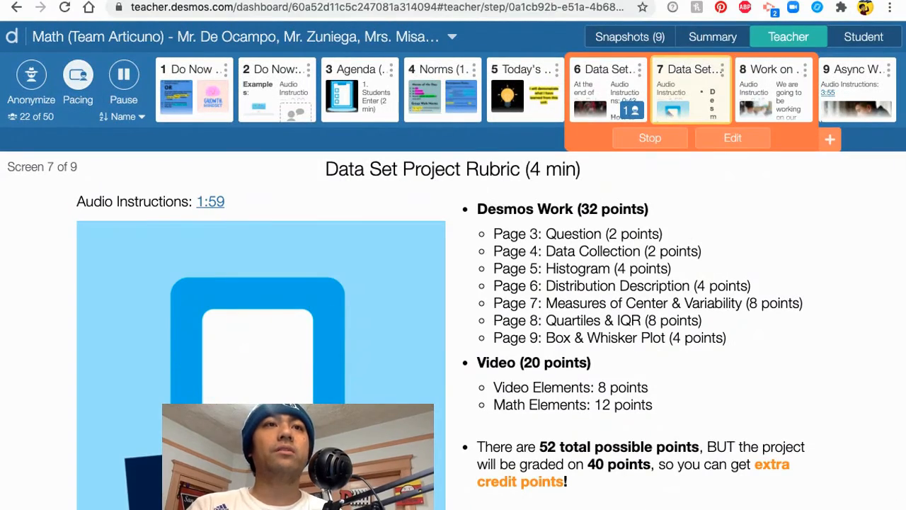
pyautogui.scroll(-3)
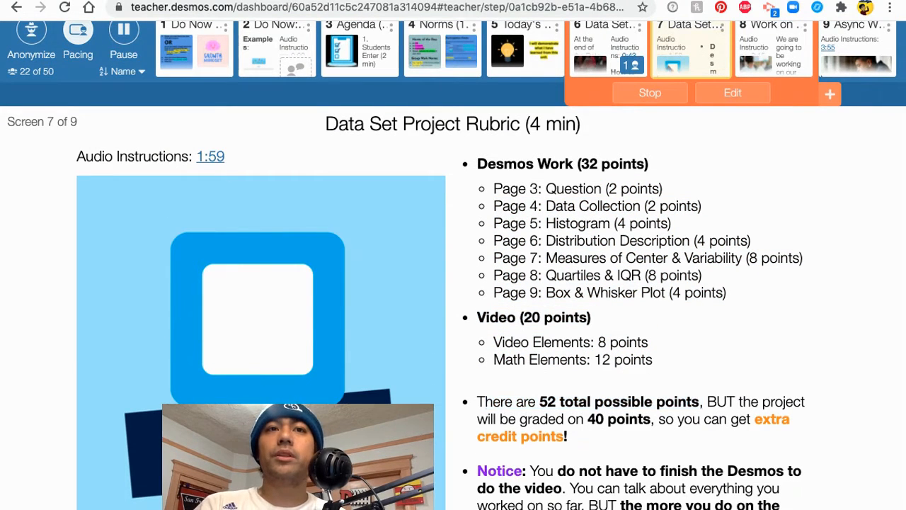
pyautogui.moveTo(745, 403); pyautogui.dragTo(654, 419)
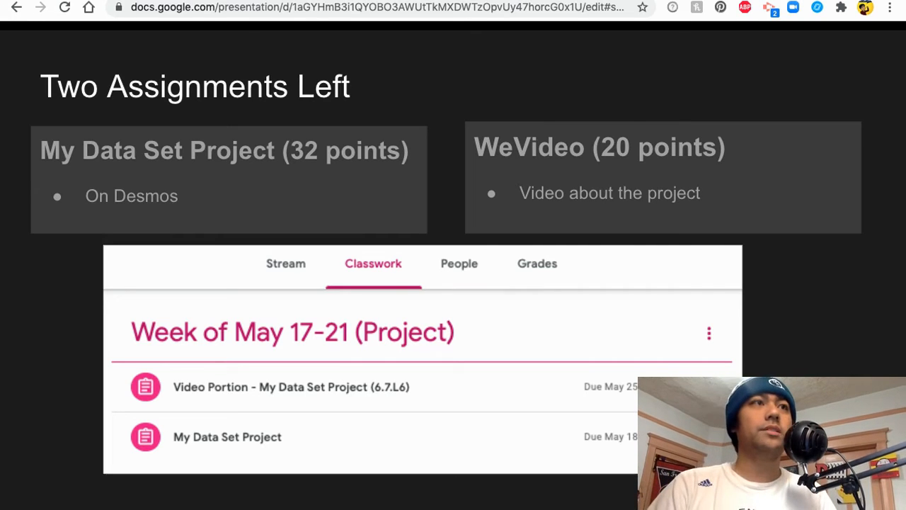
# Advance past the Two Assignments Left slide listing the Desmos project and WeVideo
pyautogui.press('Right')
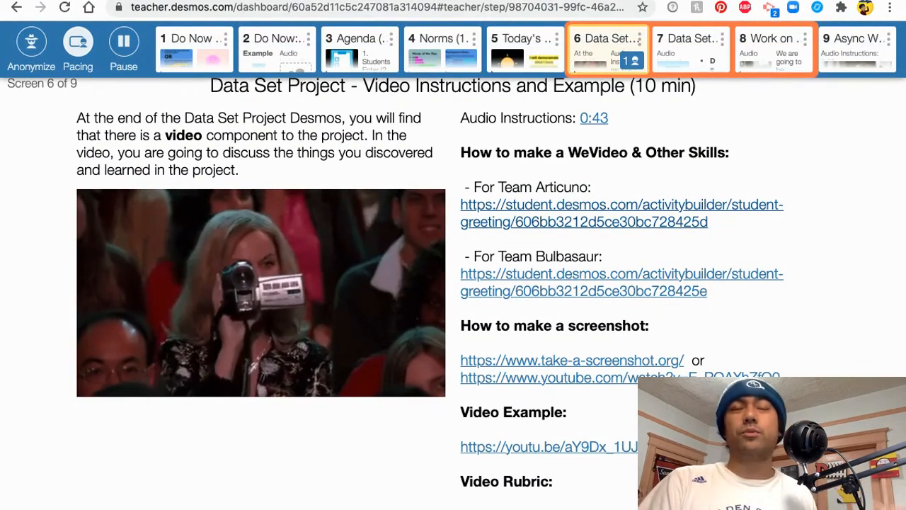
pyautogui.scroll(-3)
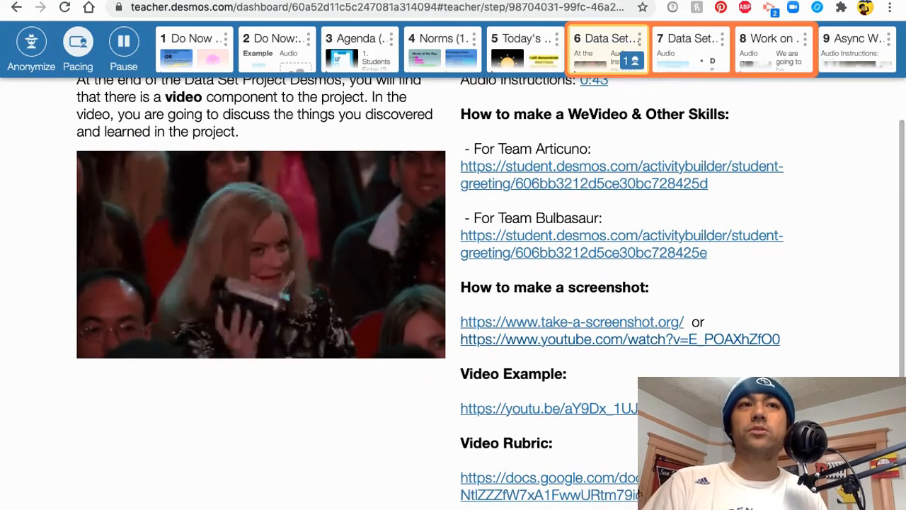
pyautogui.scroll(-3)
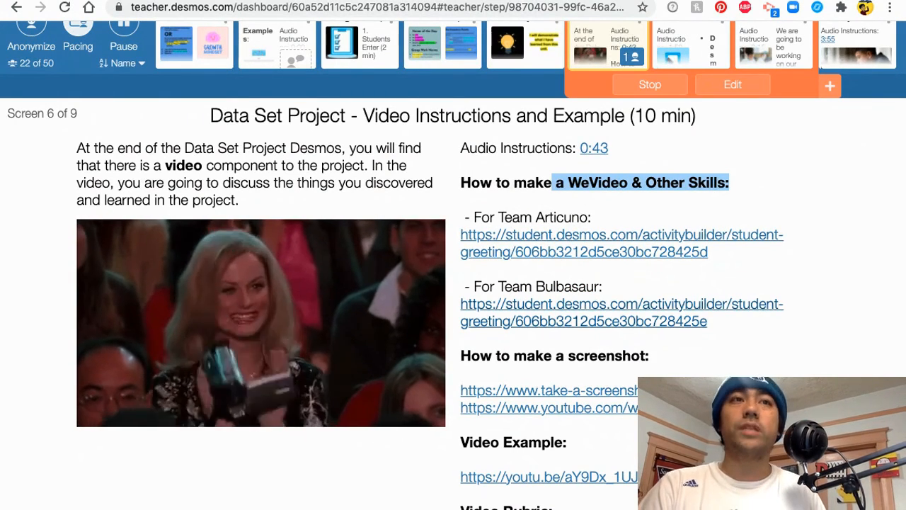
# Move through screen 7's rubric to screen 8 and highlight the Team Articuno and Team Bulbasaur links
pyautogui.click(691, 90)
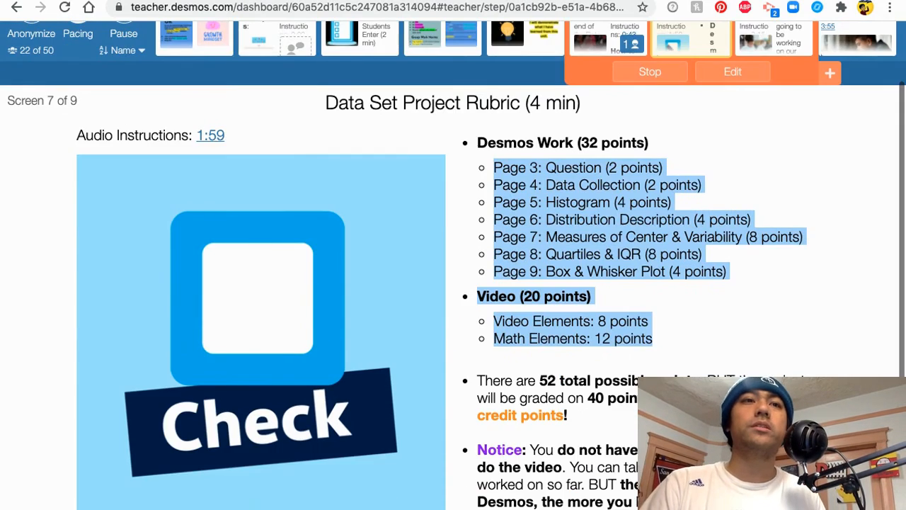
pyautogui.click(773, 88)
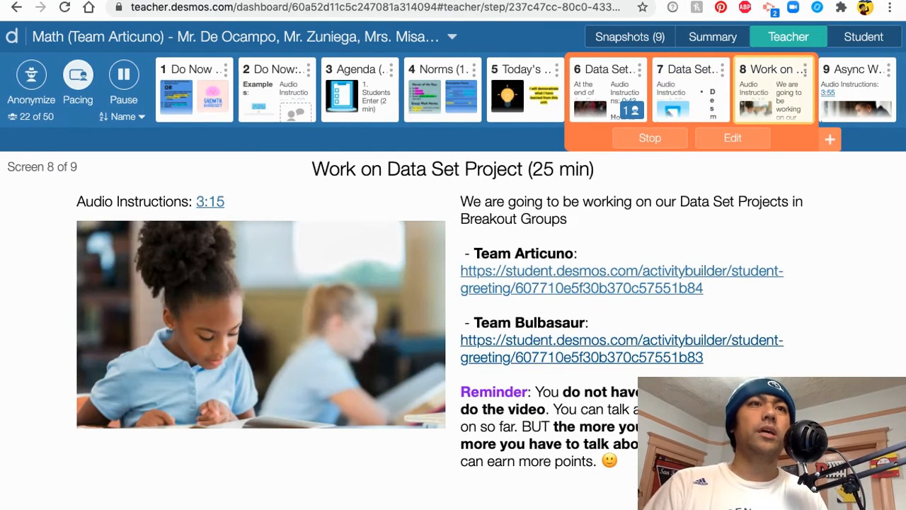
pyautogui.moveTo(468, 252); pyautogui.dragTo(702, 357)
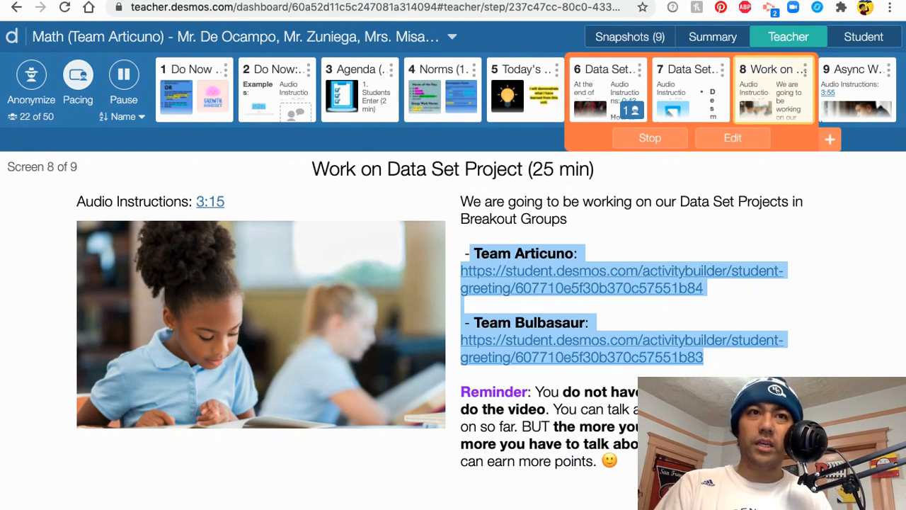